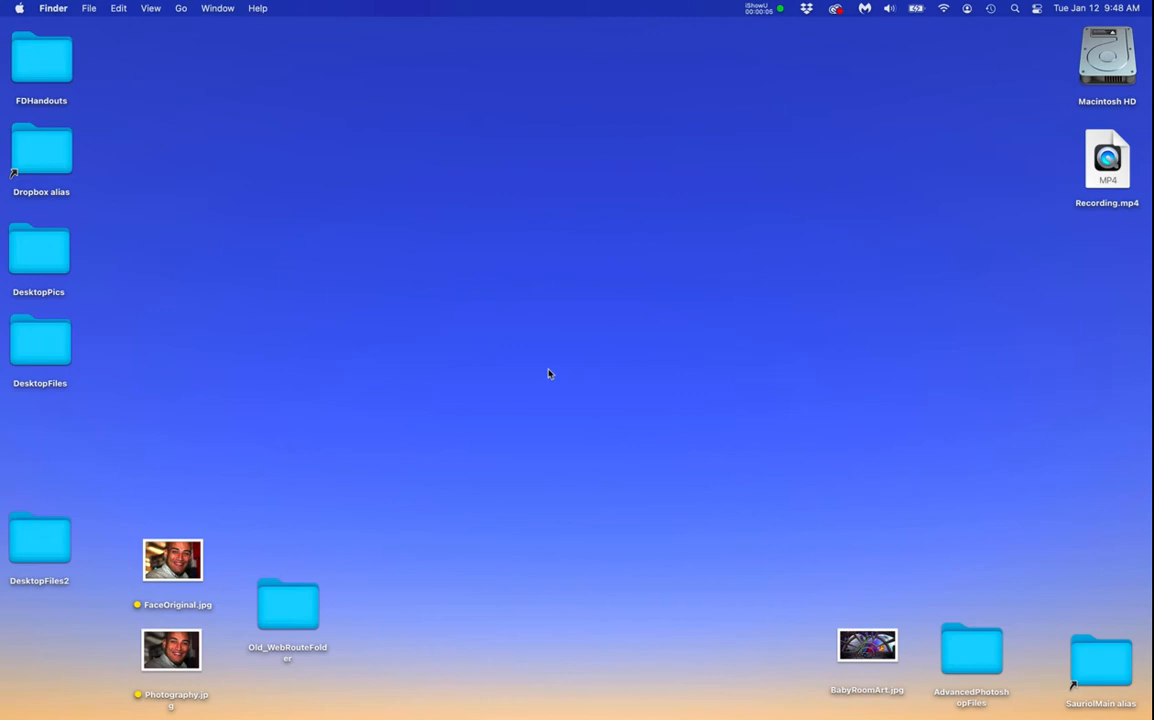
mouse_move(550, 380)
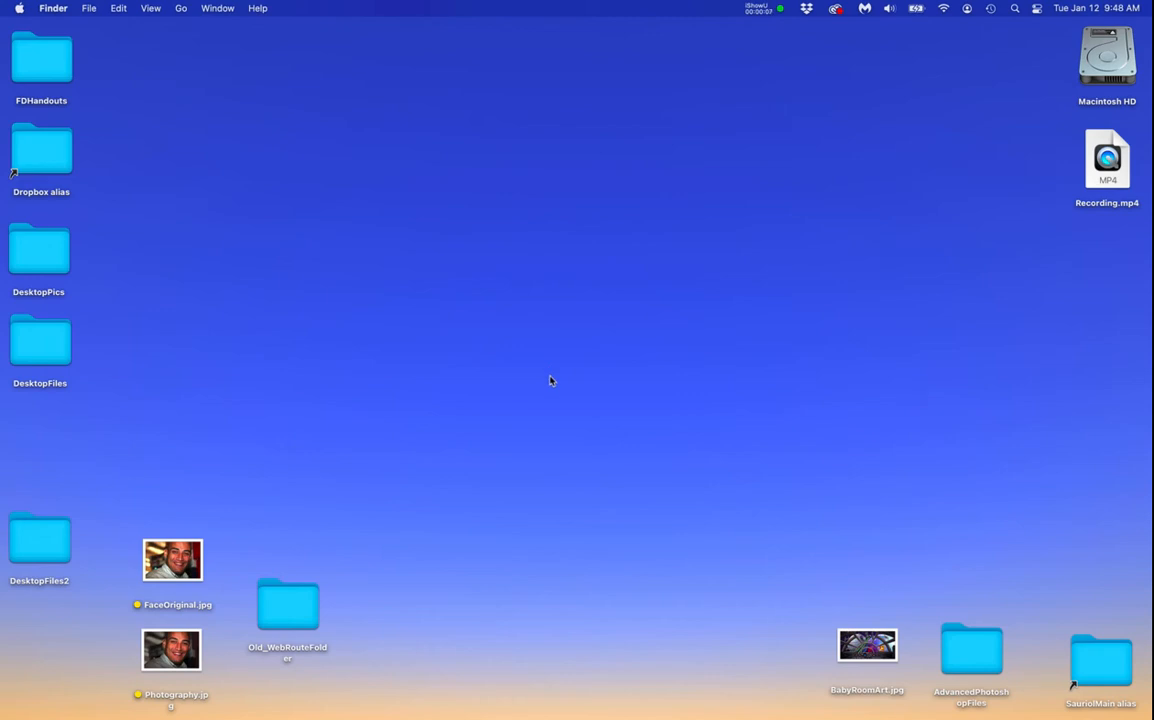
mouse_move(543, 388)
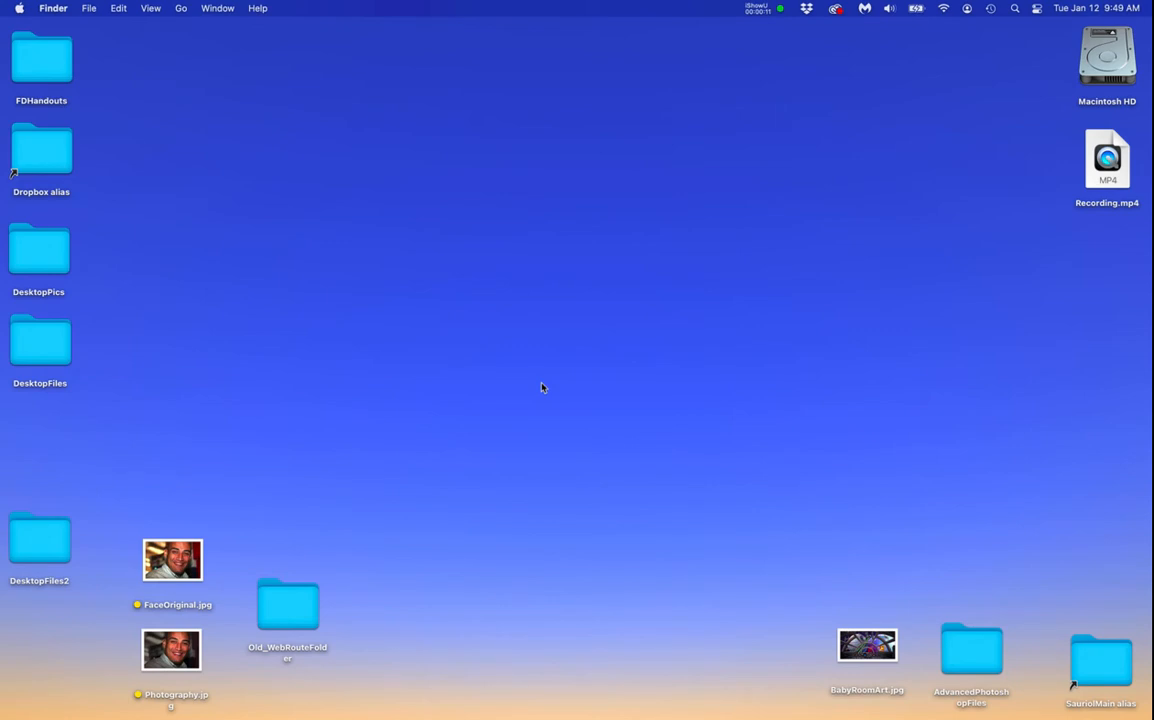
Step: Open Applications from Finder's Go menu and launch Malwarebytes
click(350, 230)
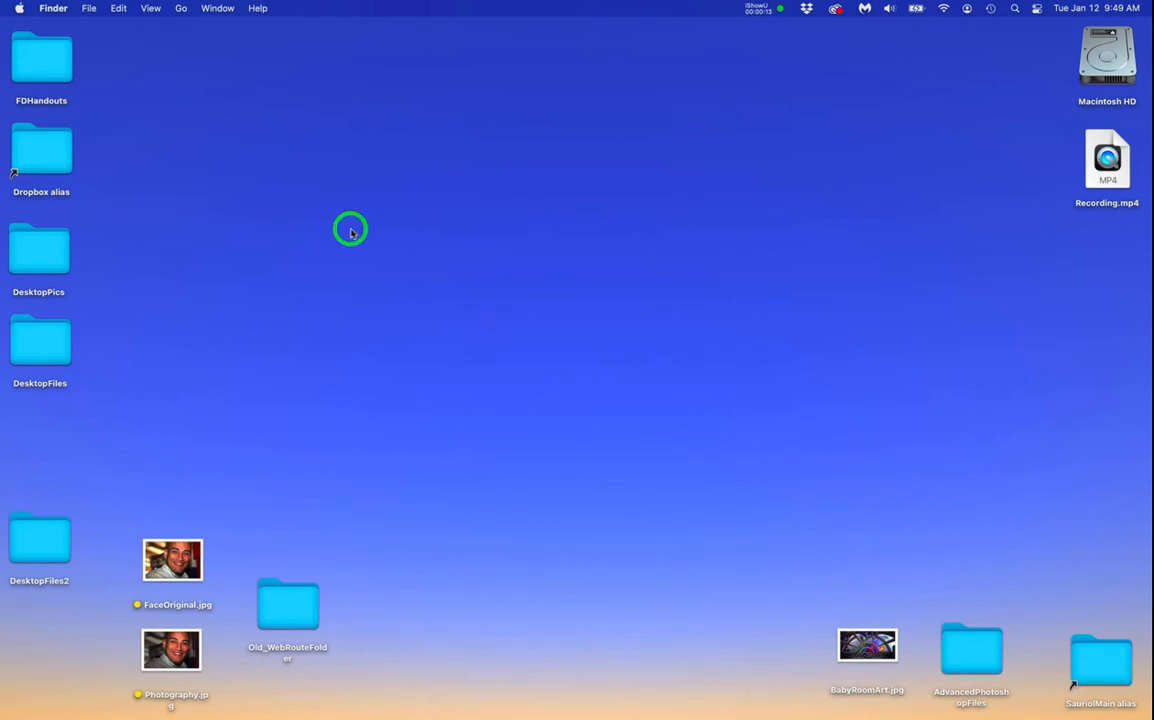
click(862, 8)
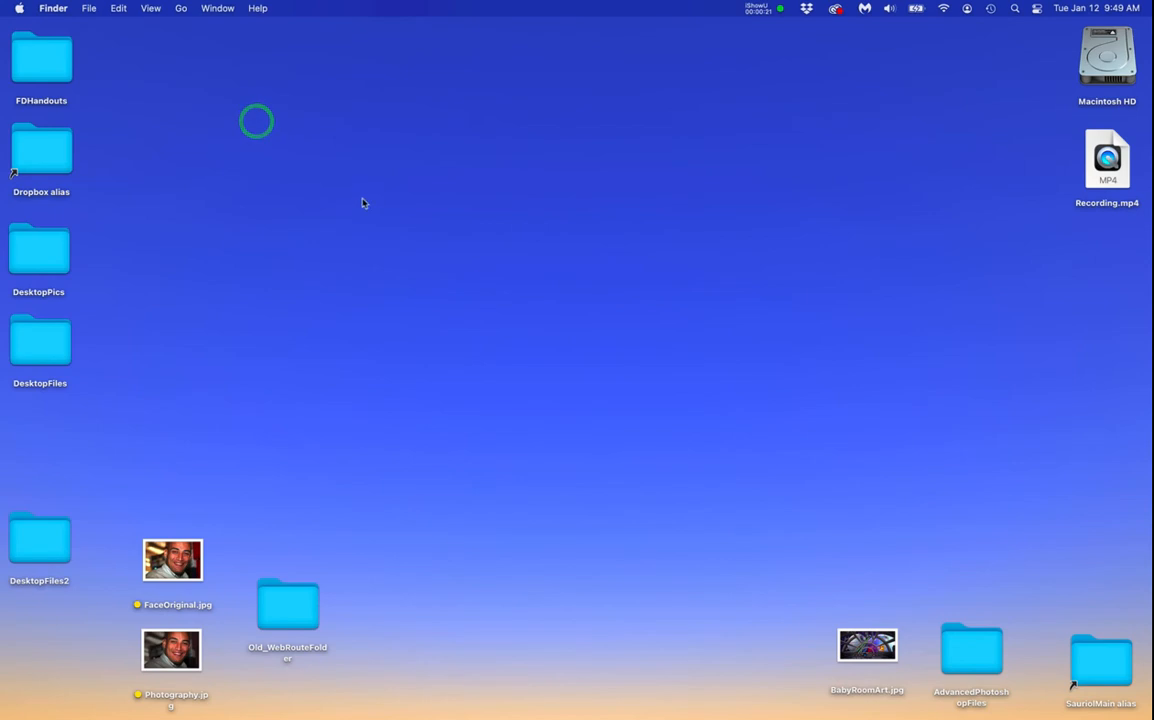
click(181, 8)
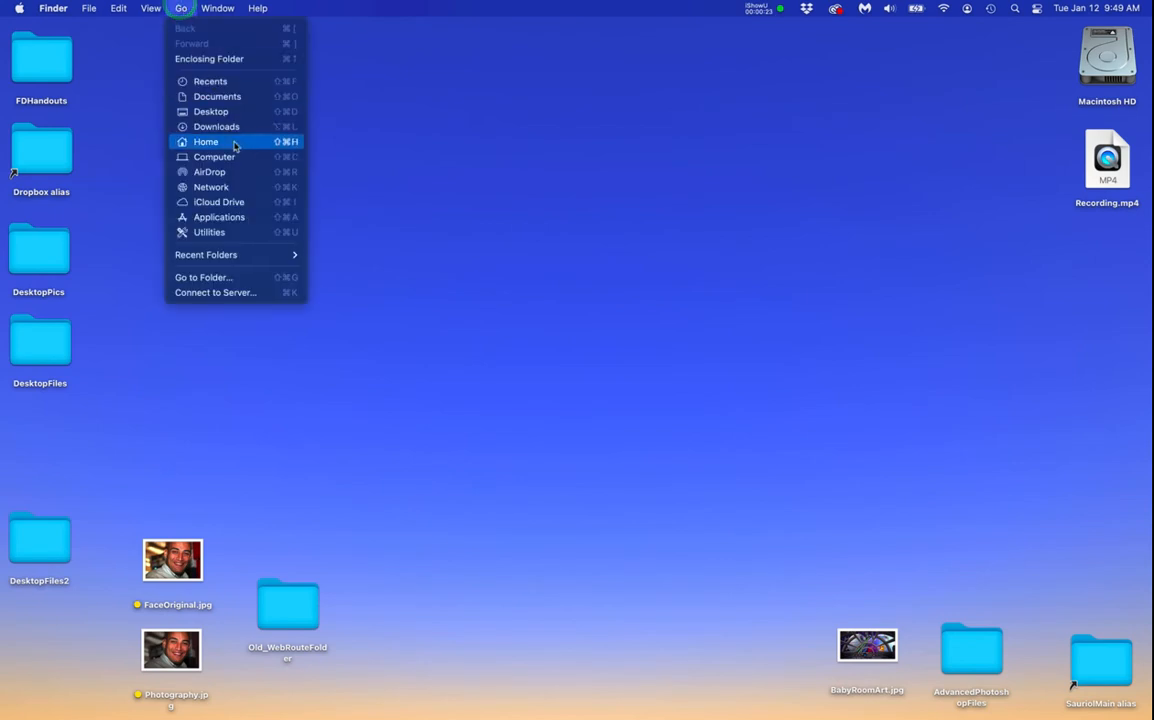
mouse_move(235, 217)
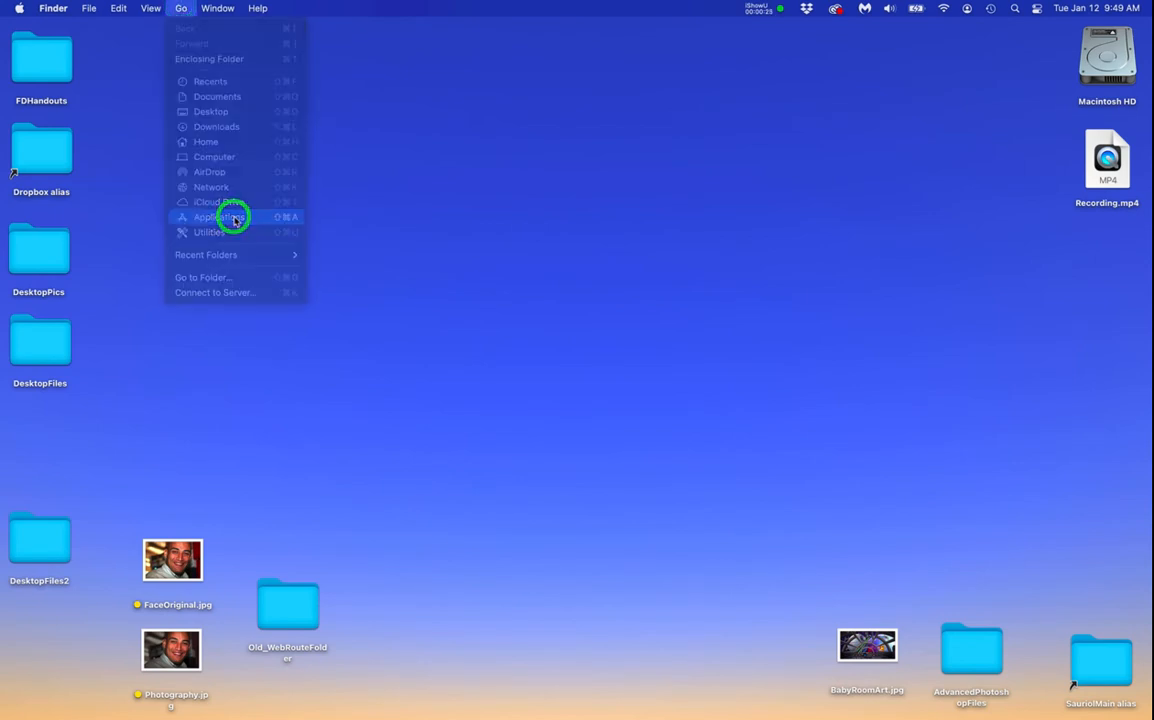
click(213, 217)
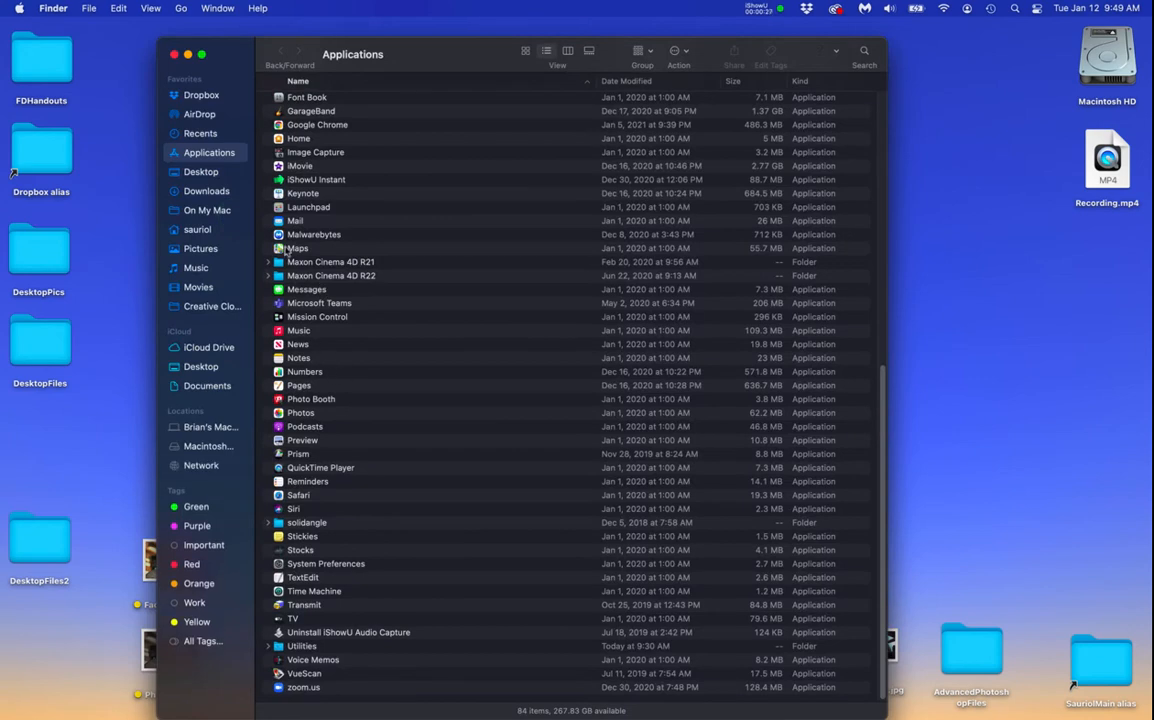
click(314, 234)
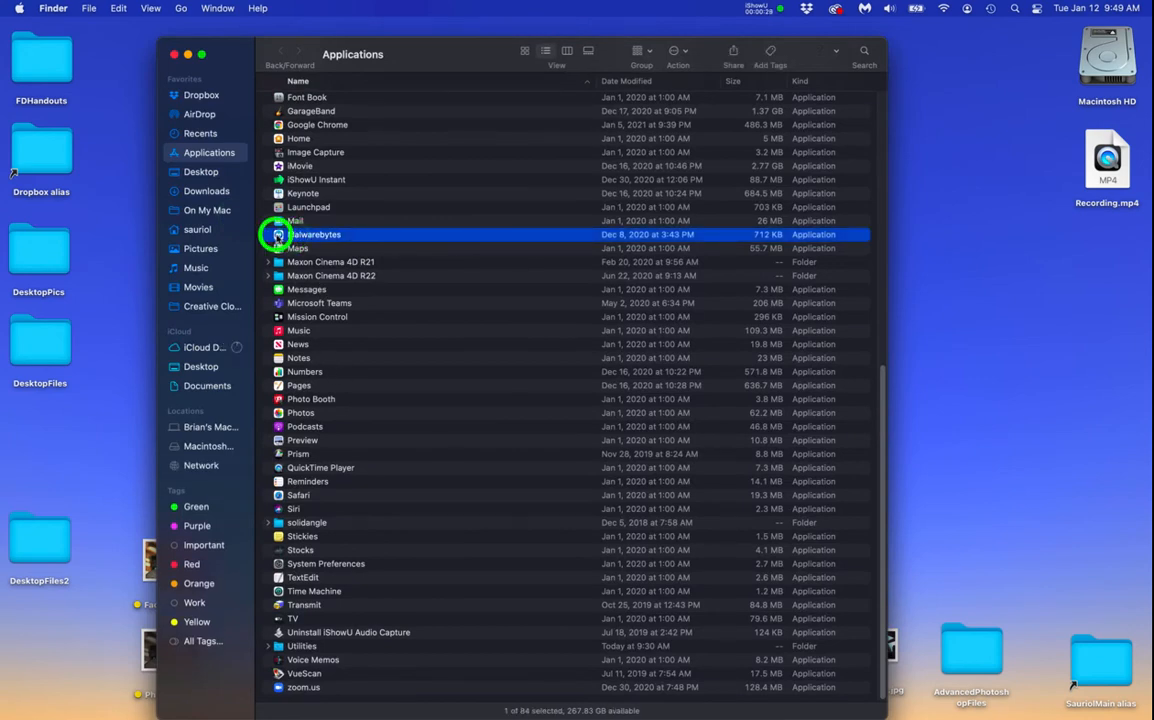
double_click(316, 234)
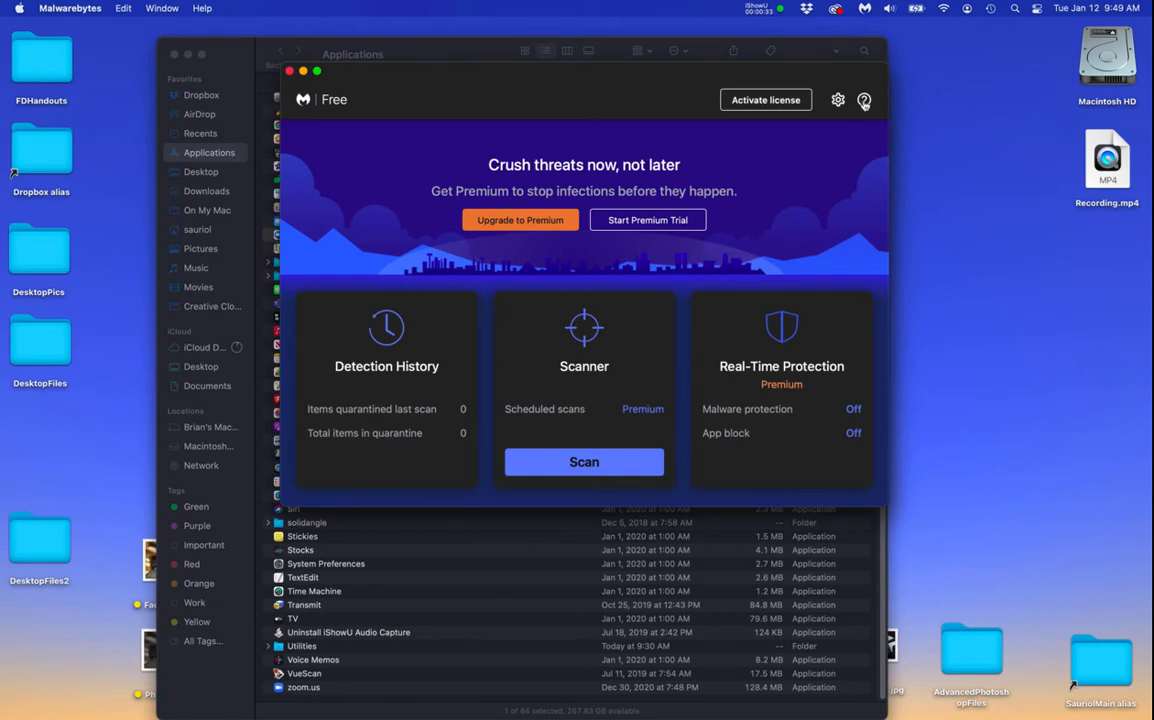
mouse_move(863, 100)
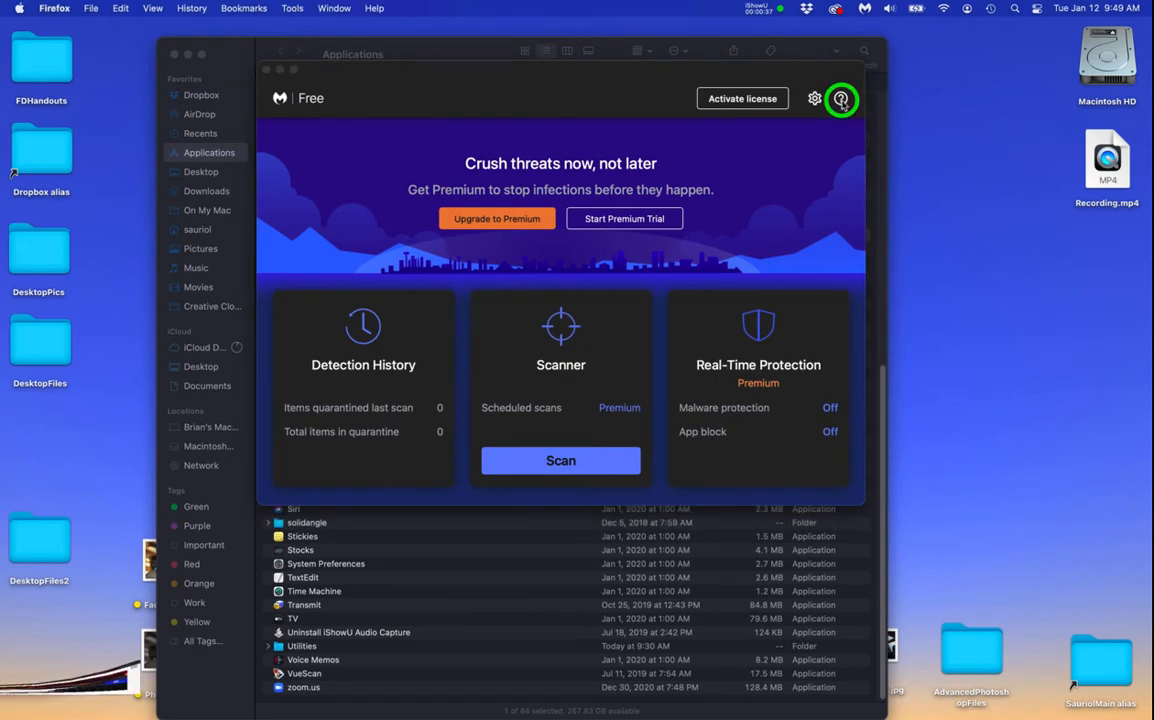
Step: Browse from the Mac guide to the Malwarebytes for Mac page, then return to the guide
click(841, 98)
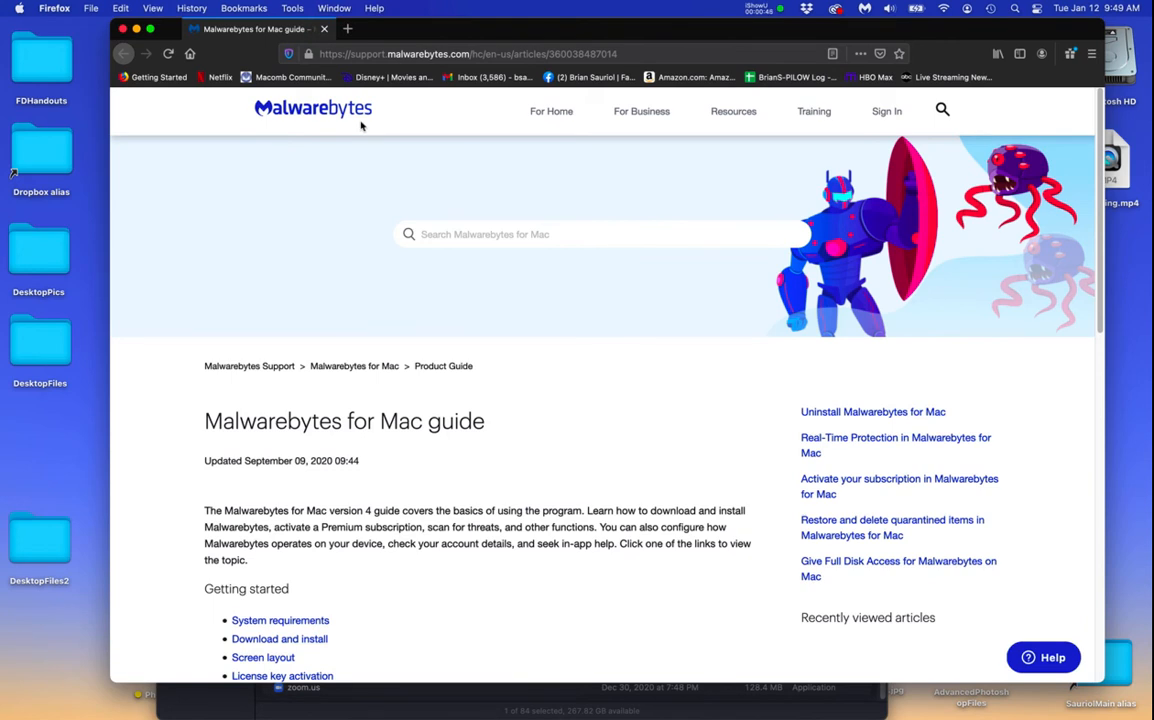
mouse_move(365, 168)
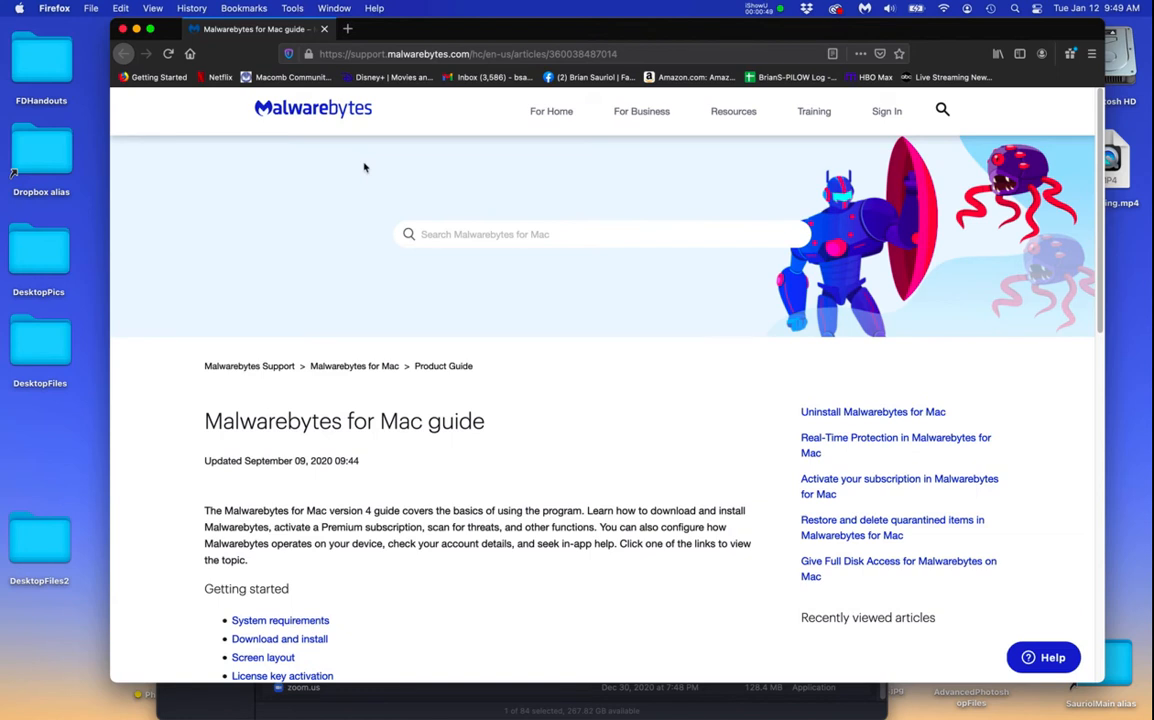
click(551, 111)
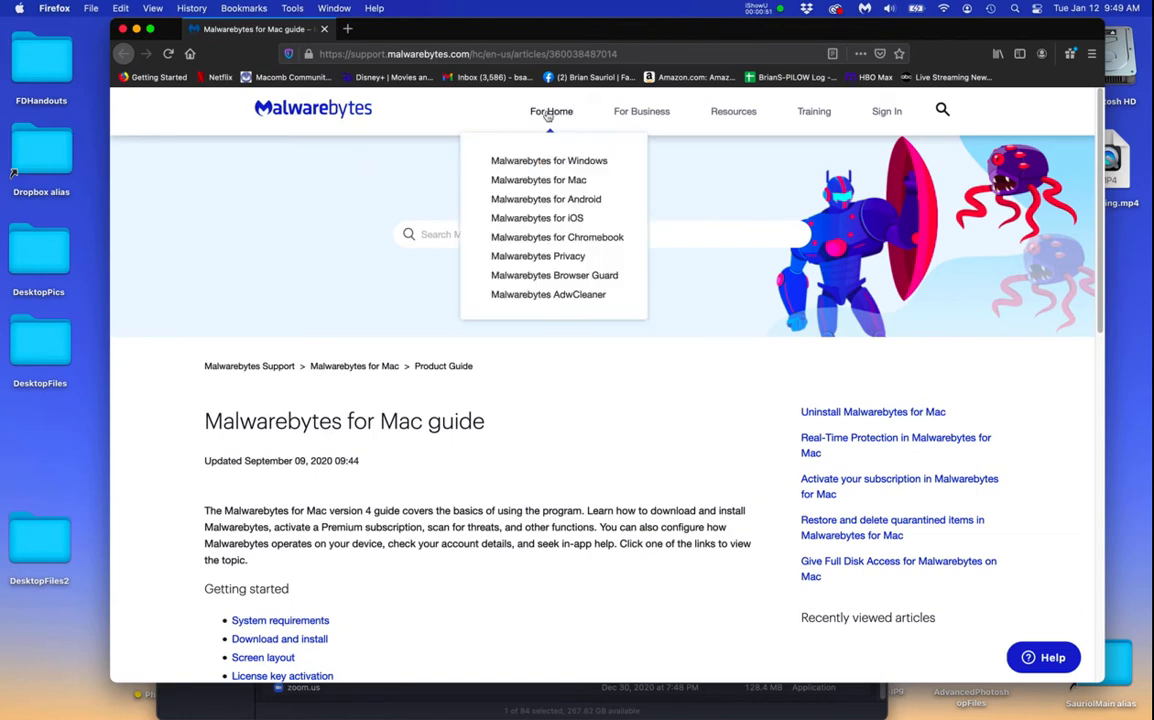
mouse_move(538, 179)
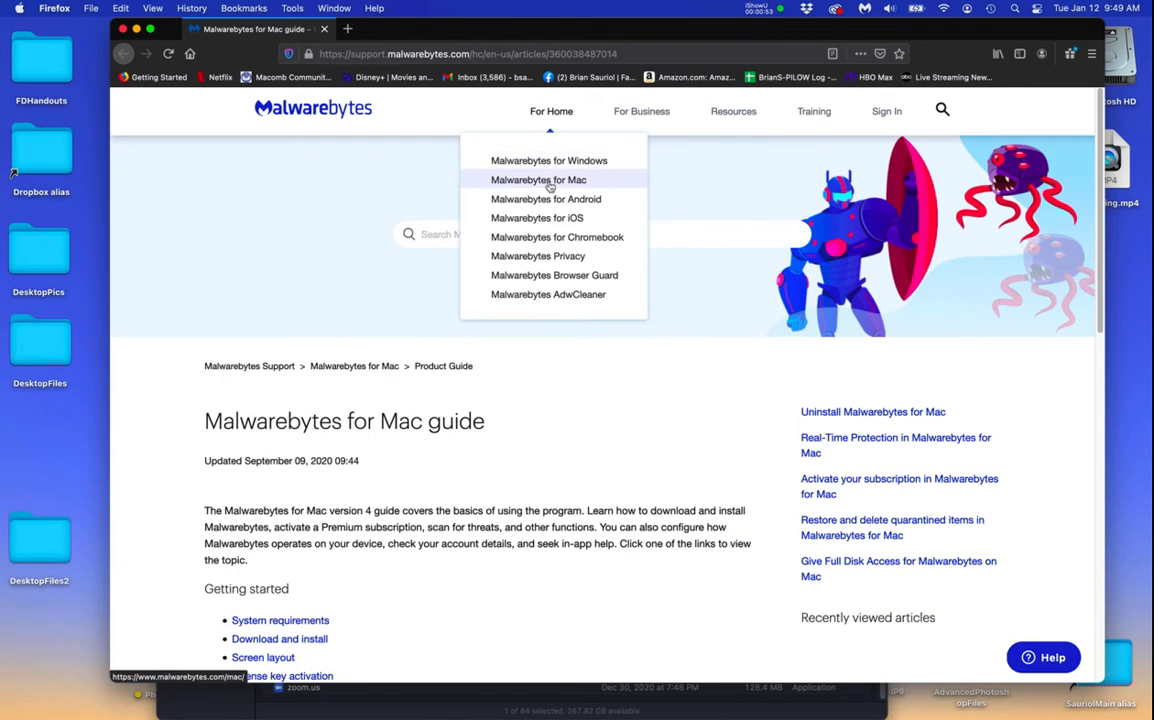
click(538, 180)
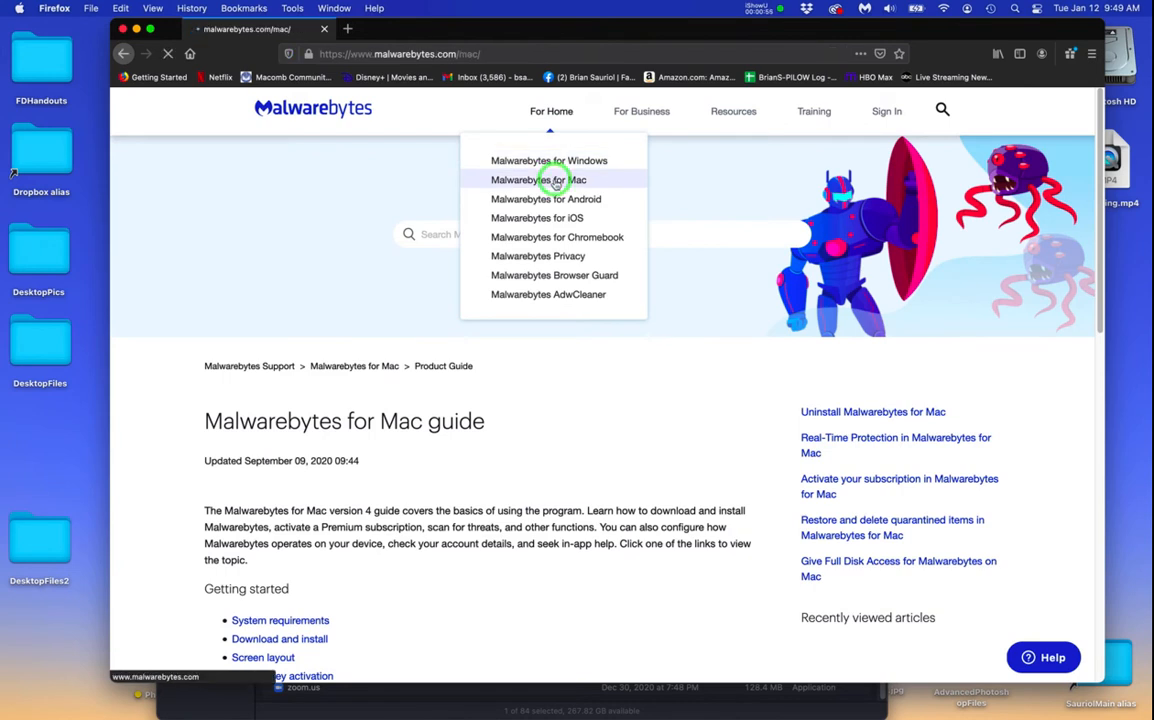
click(538, 179)
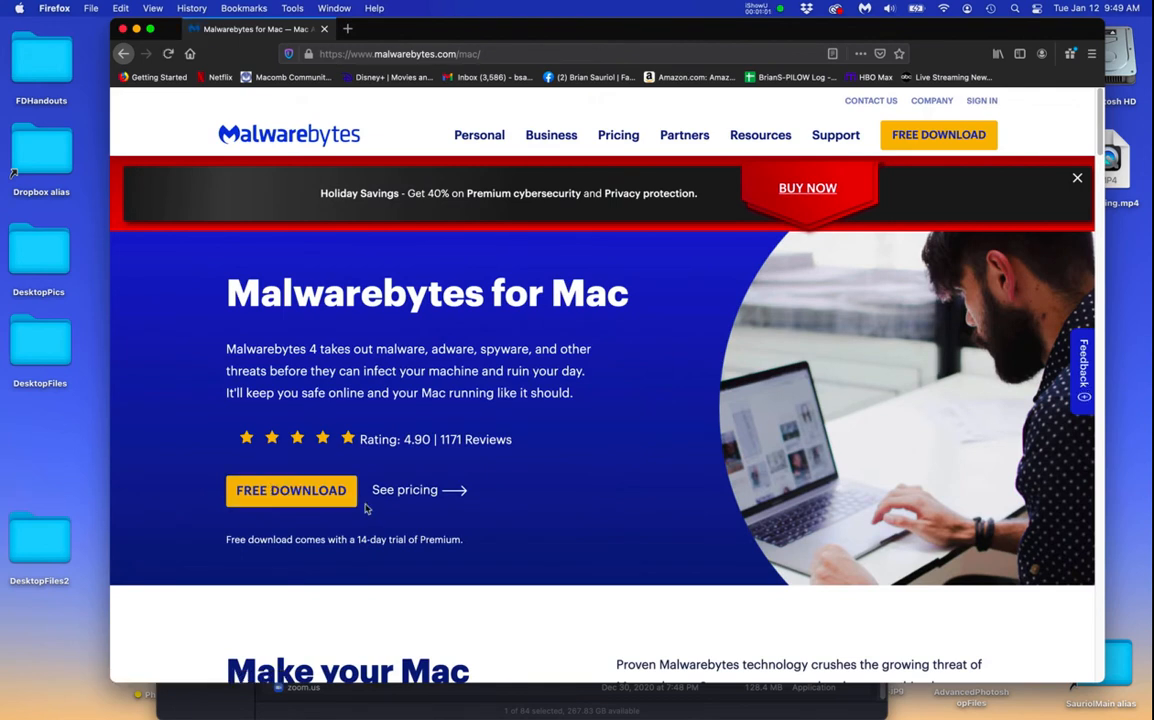
click(430, 54)
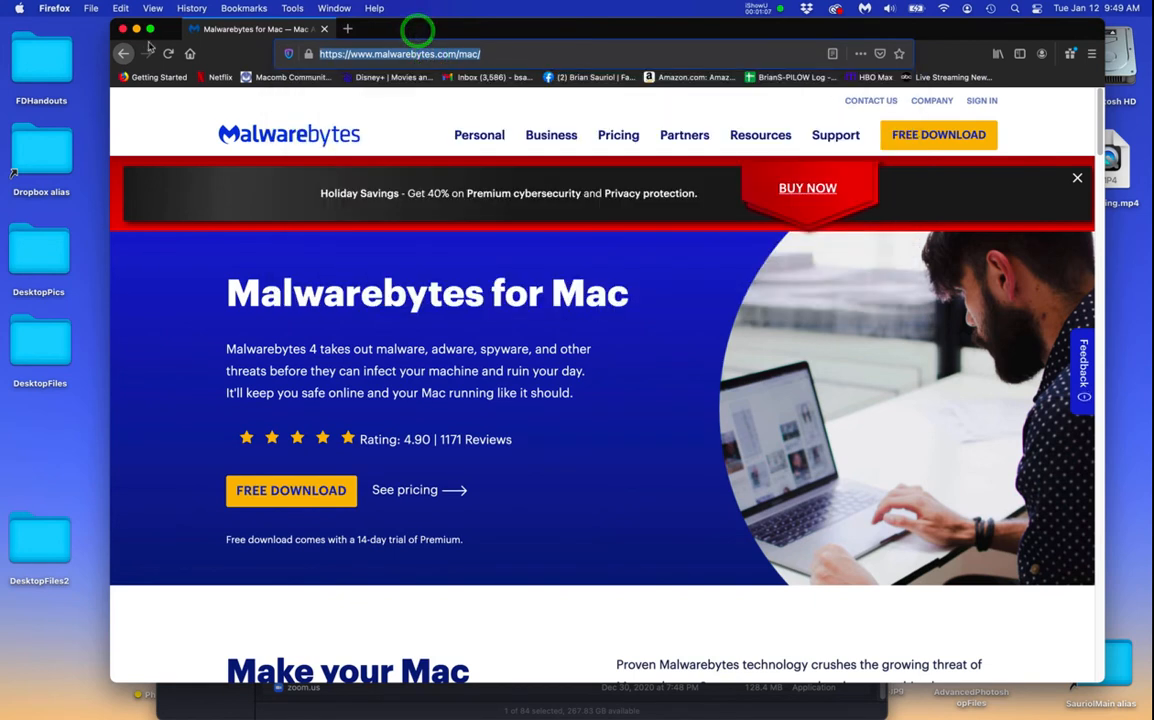
click(400, 54)
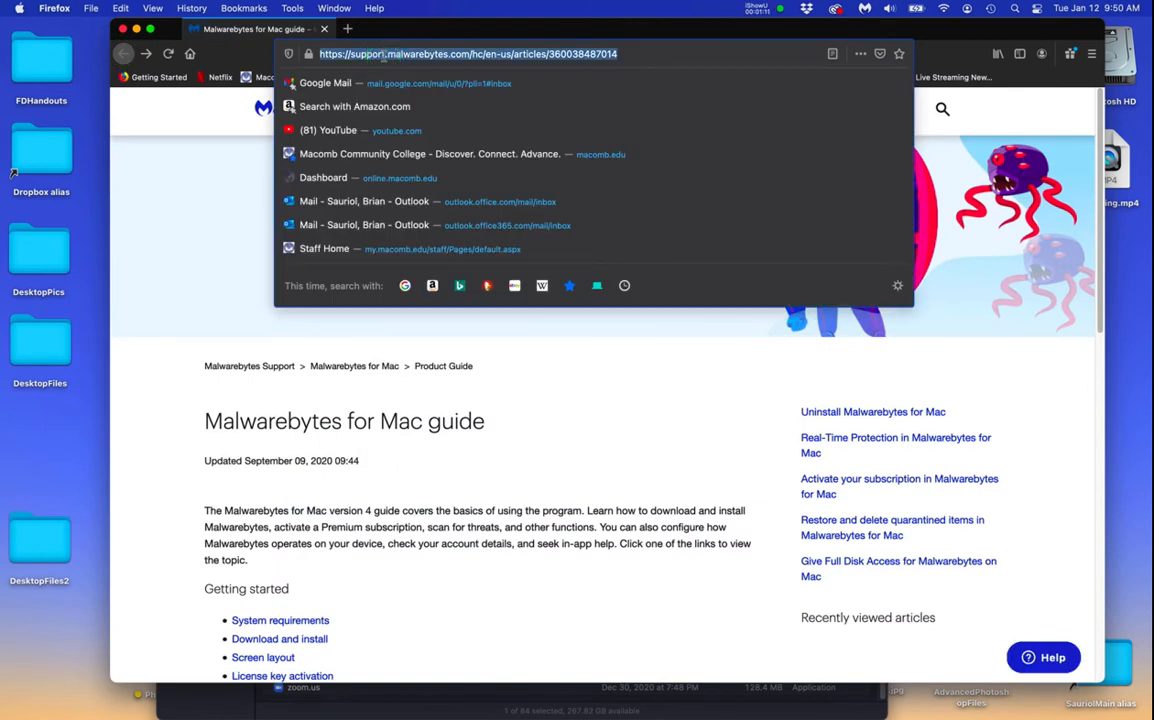
key(cmd+c)
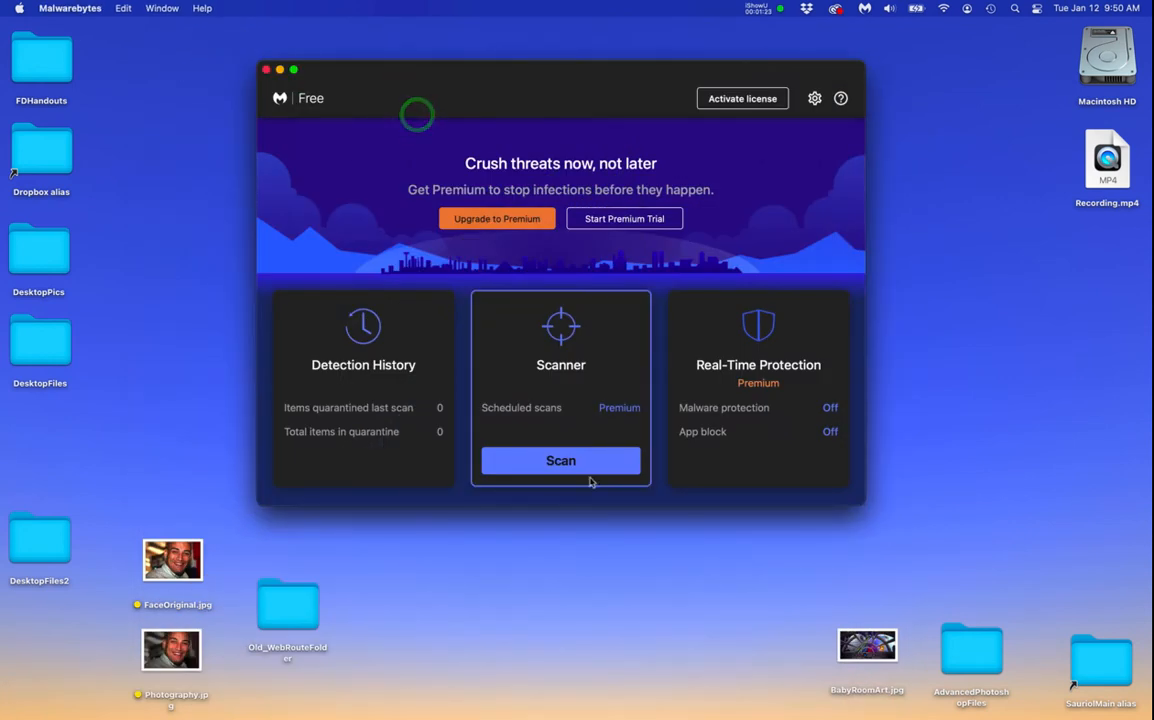
Step: Scan the Mac, see zero threats in the summary, and dismiss it with Done
click(560, 460)
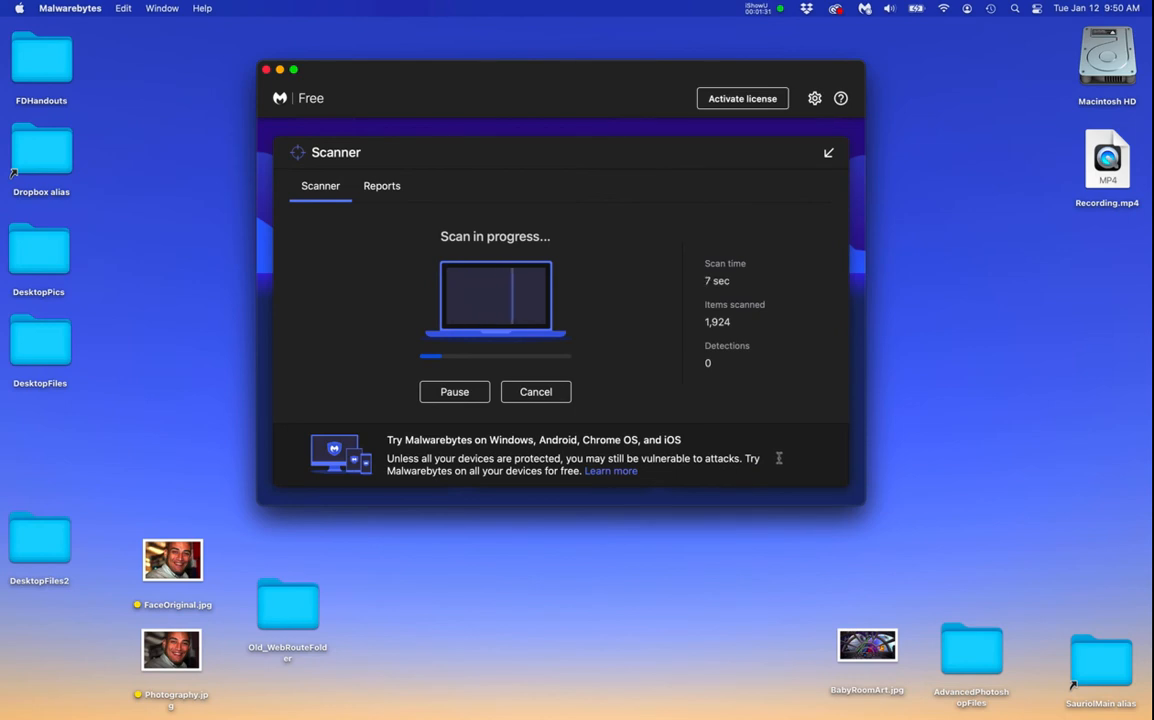
mouse_move(420, 449)
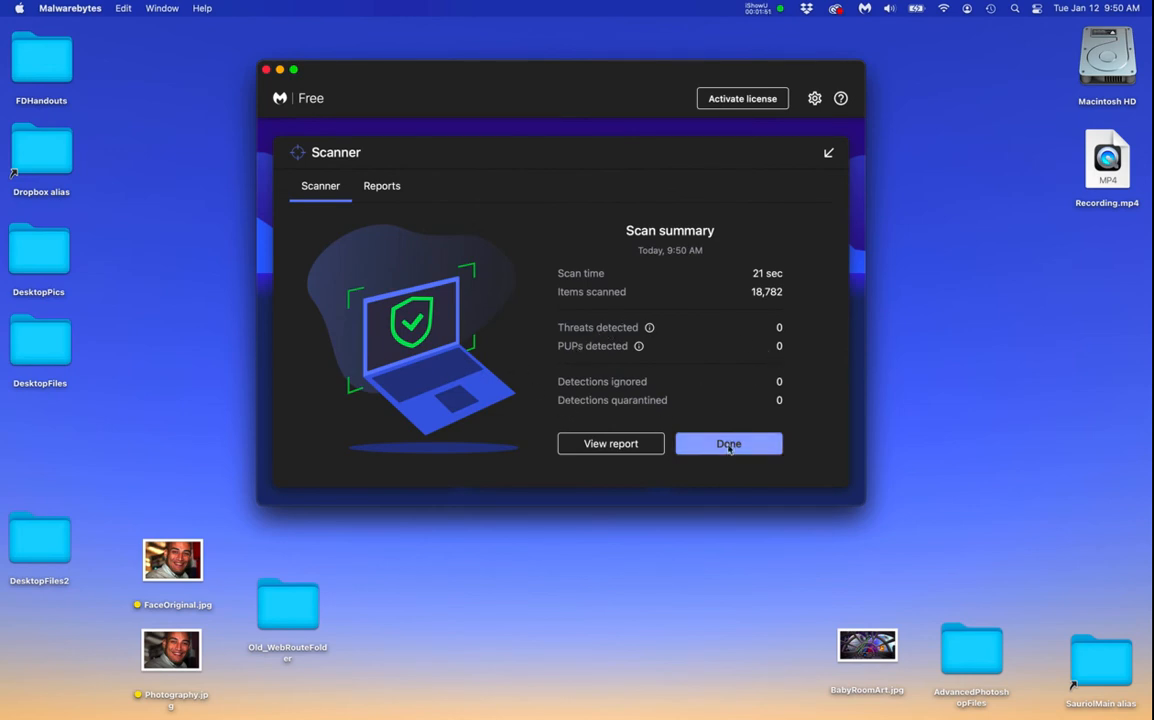
click(728, 443)
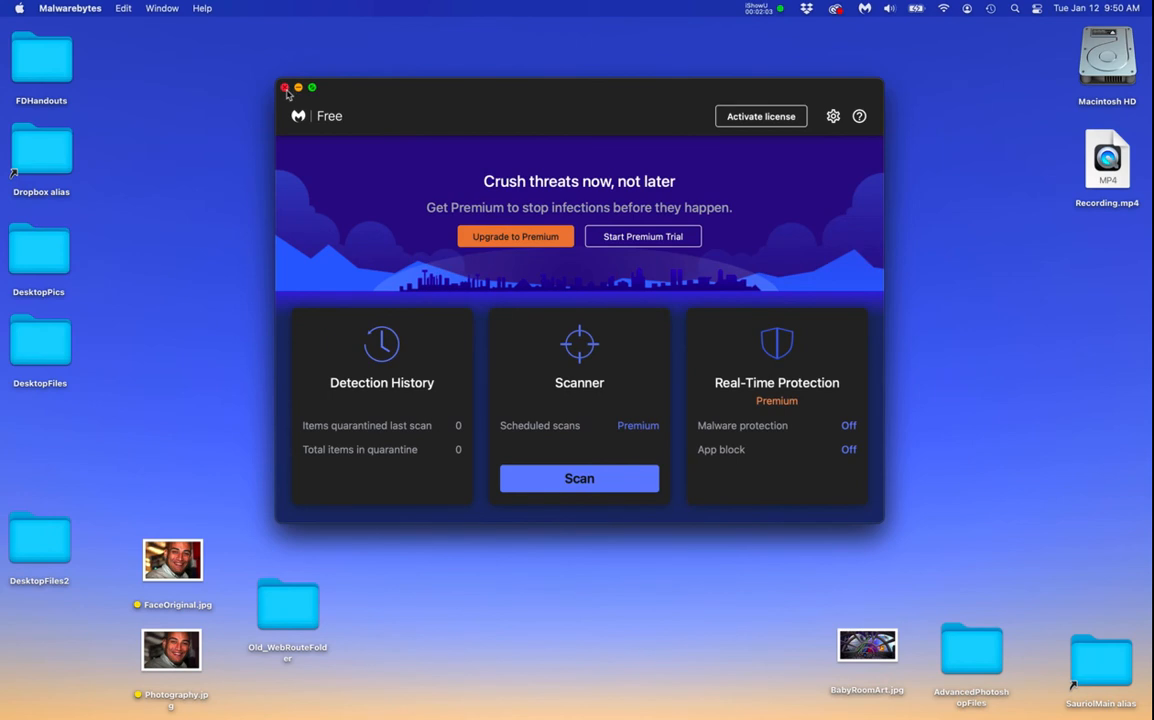
Step: Quit Malwarebytes and launch Disk Utility from the Utilities folder via Go
click(70, 8)
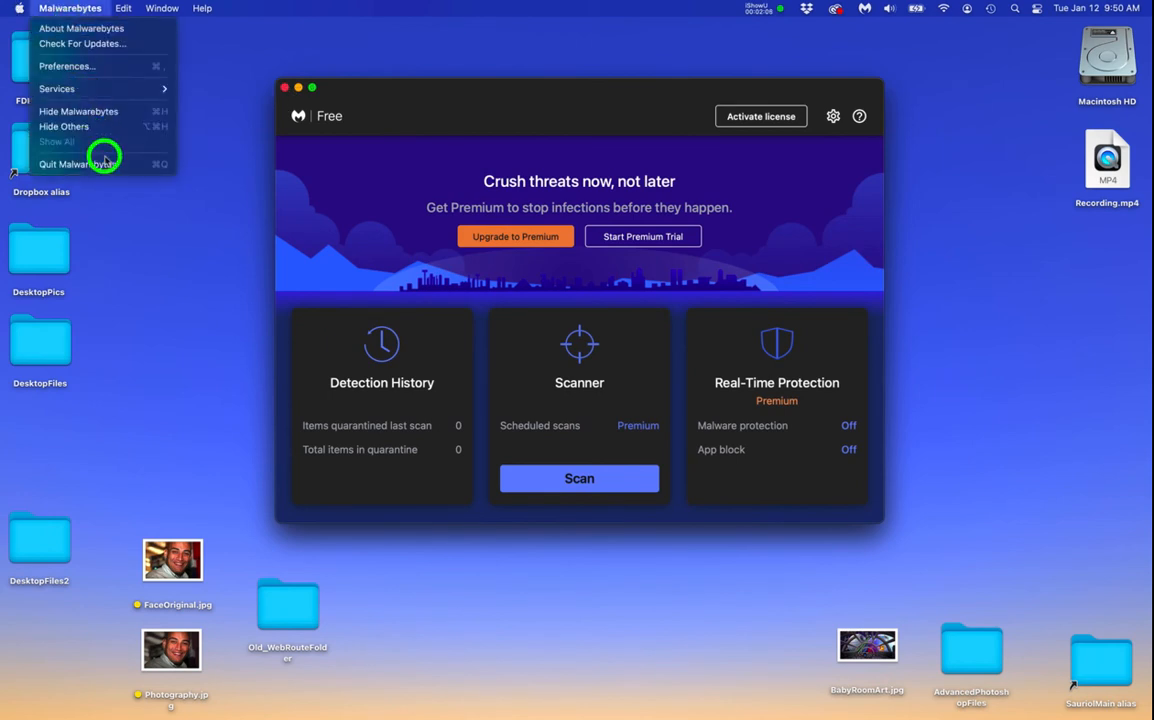
click(78, 163)
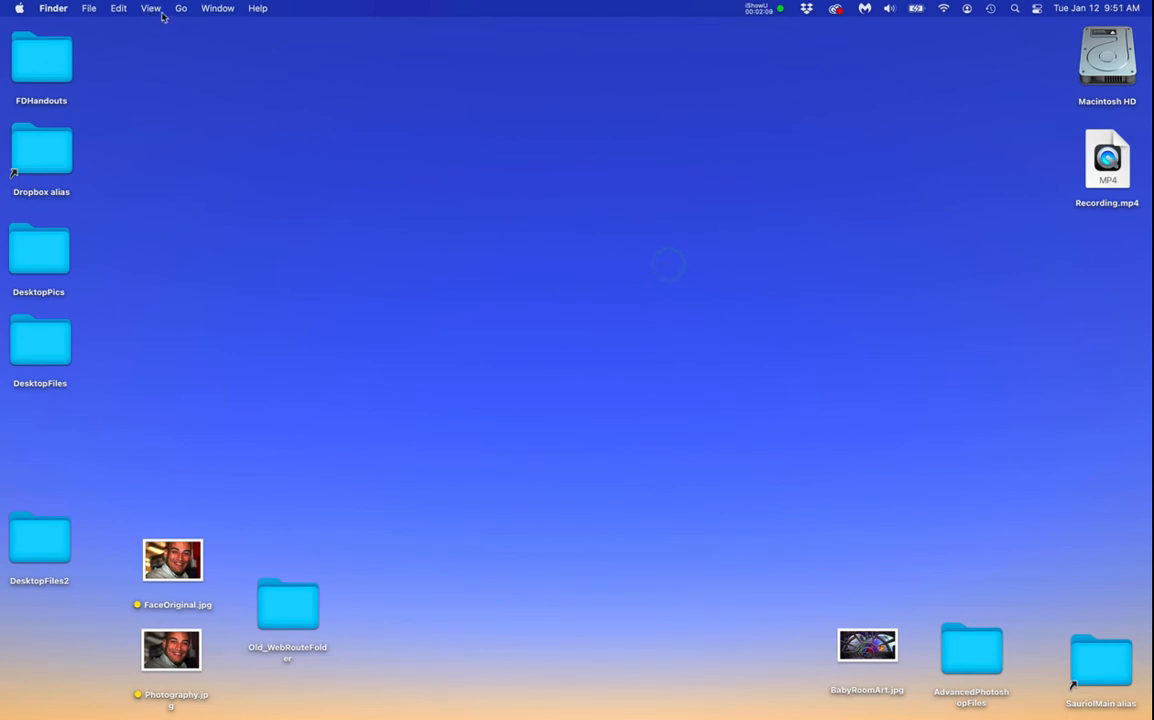
click(181, 8)
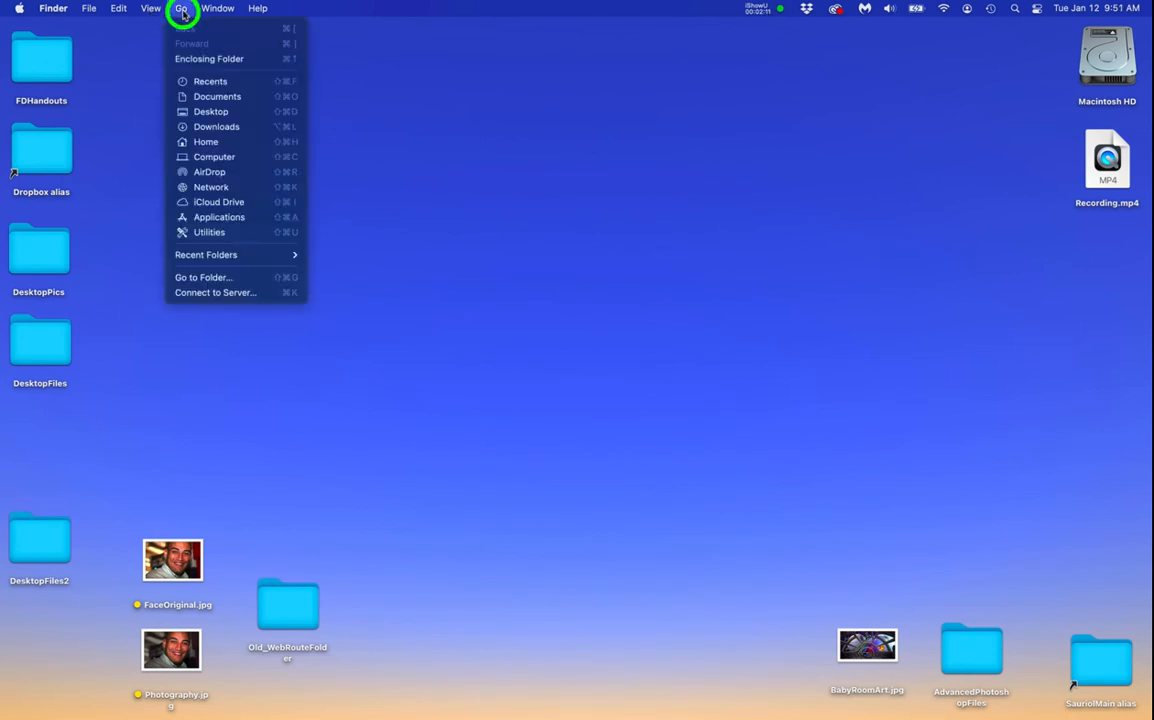
click(219, 217)
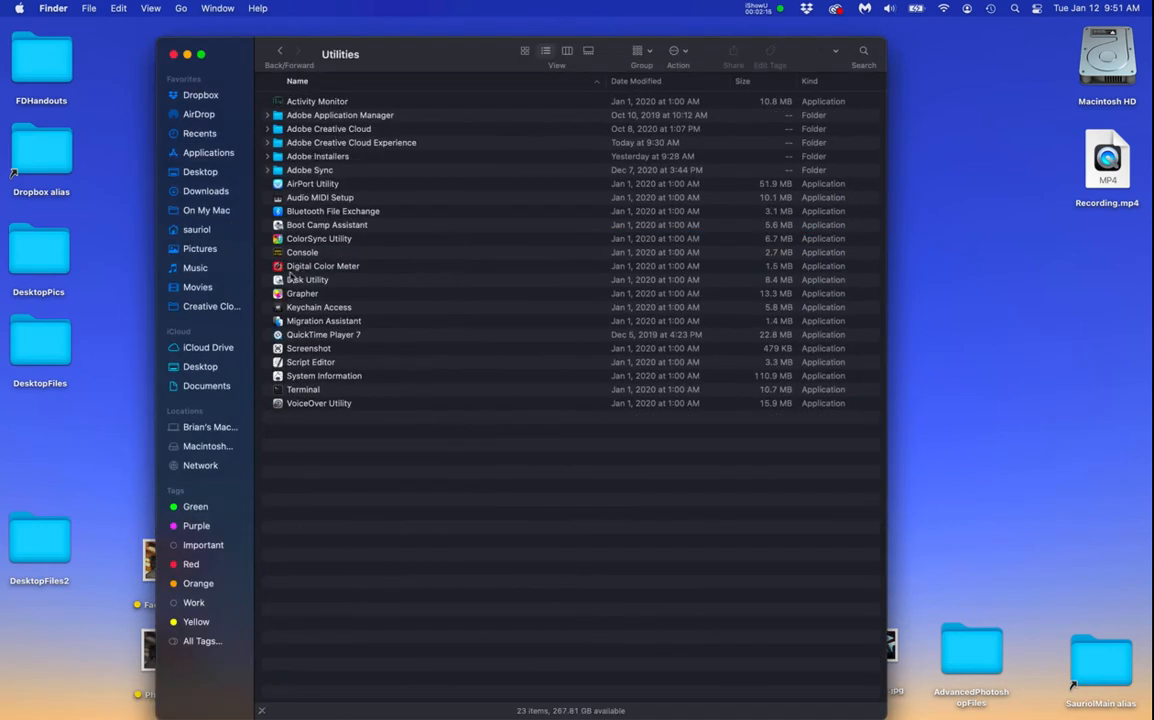
click(308, 279)
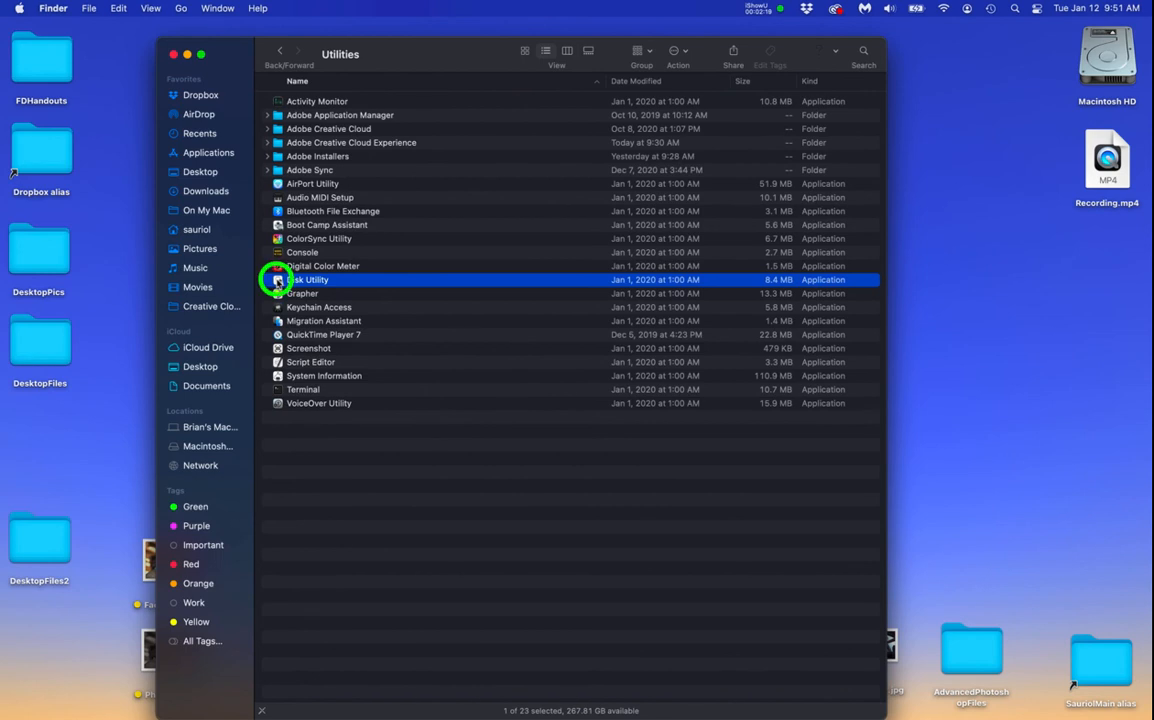
double_click(310, 279)
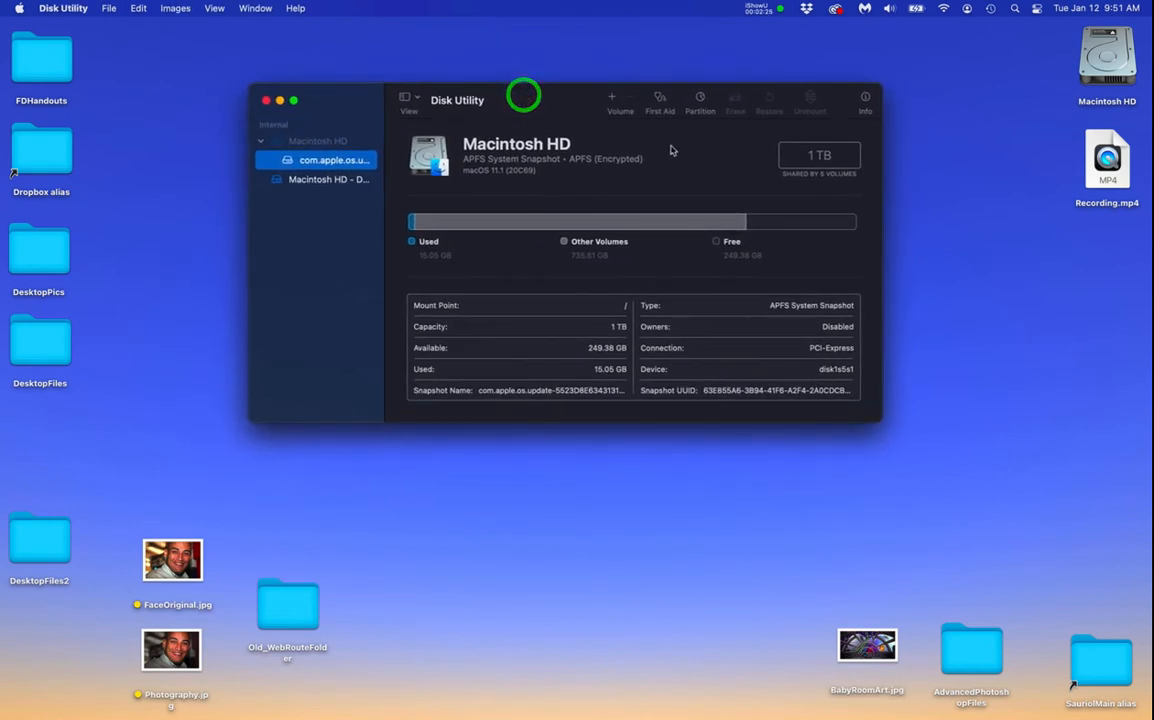
Step: Run First Aid on Macintosh HD, accept the startup volume warning, and close the results
click(659, 99)
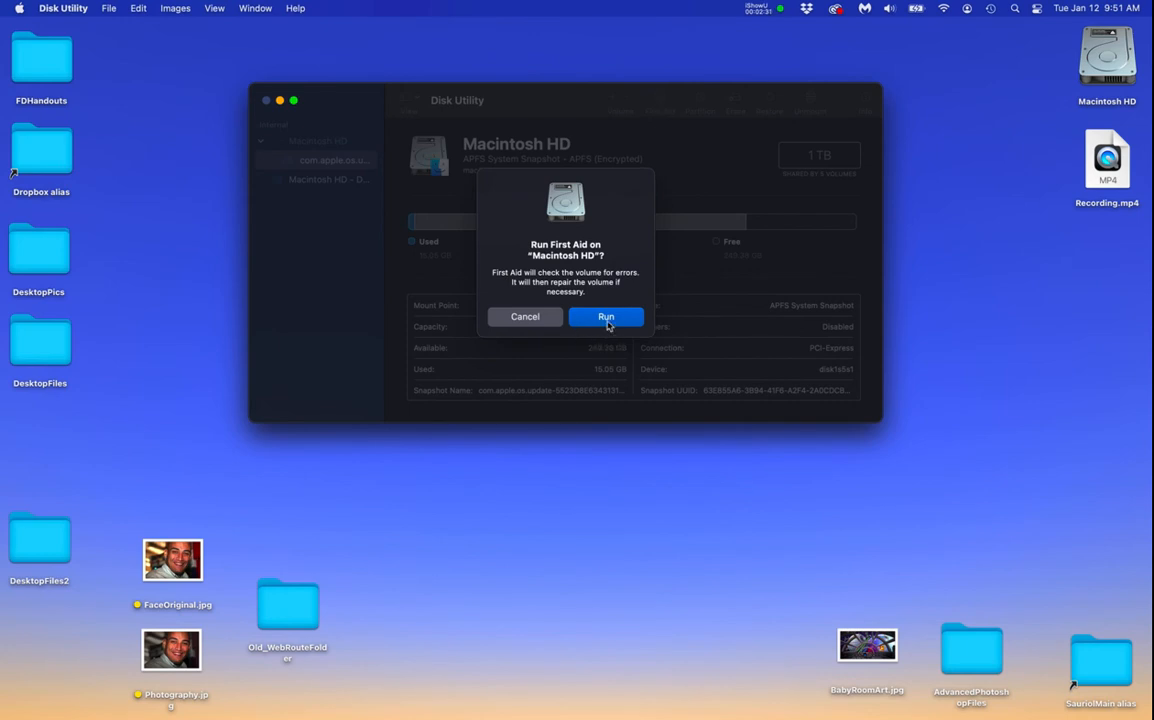
click(606, 316)
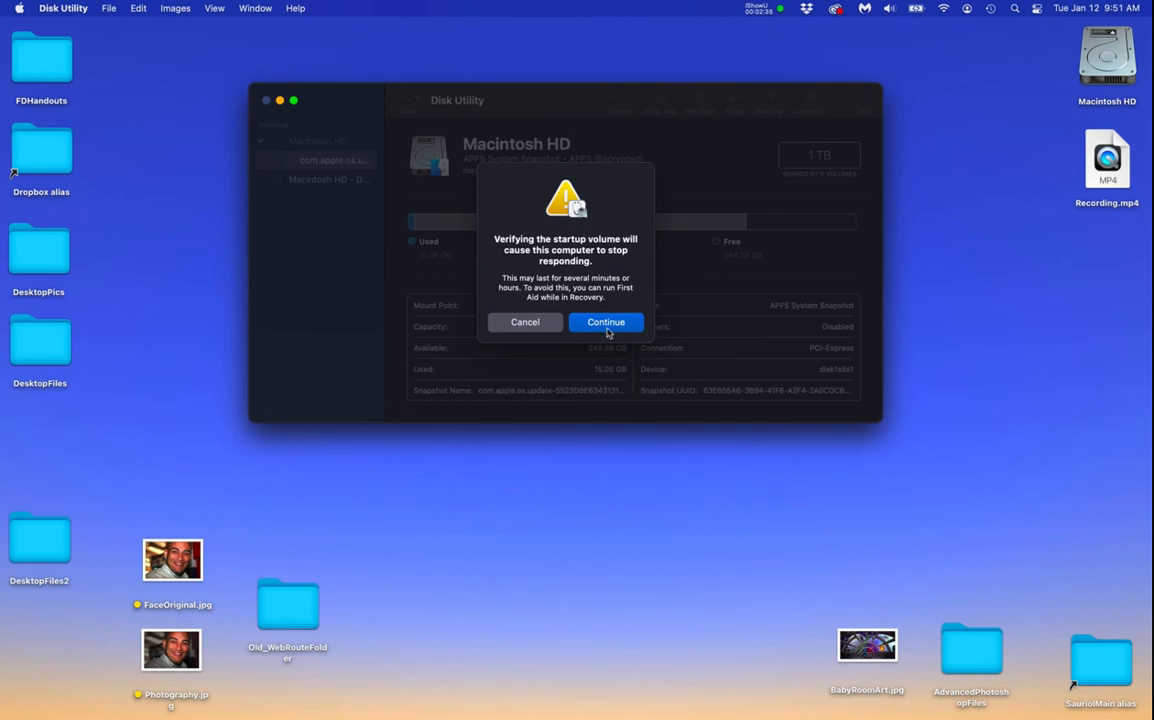
click(605, 322)
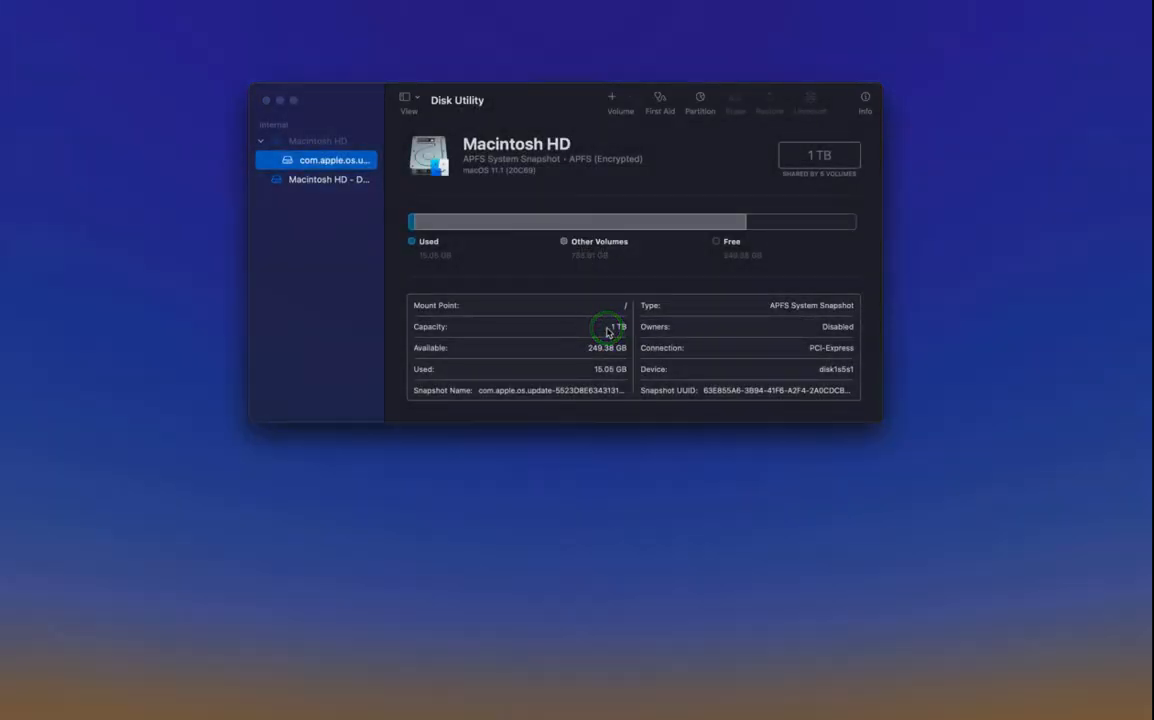
click(659, 100)
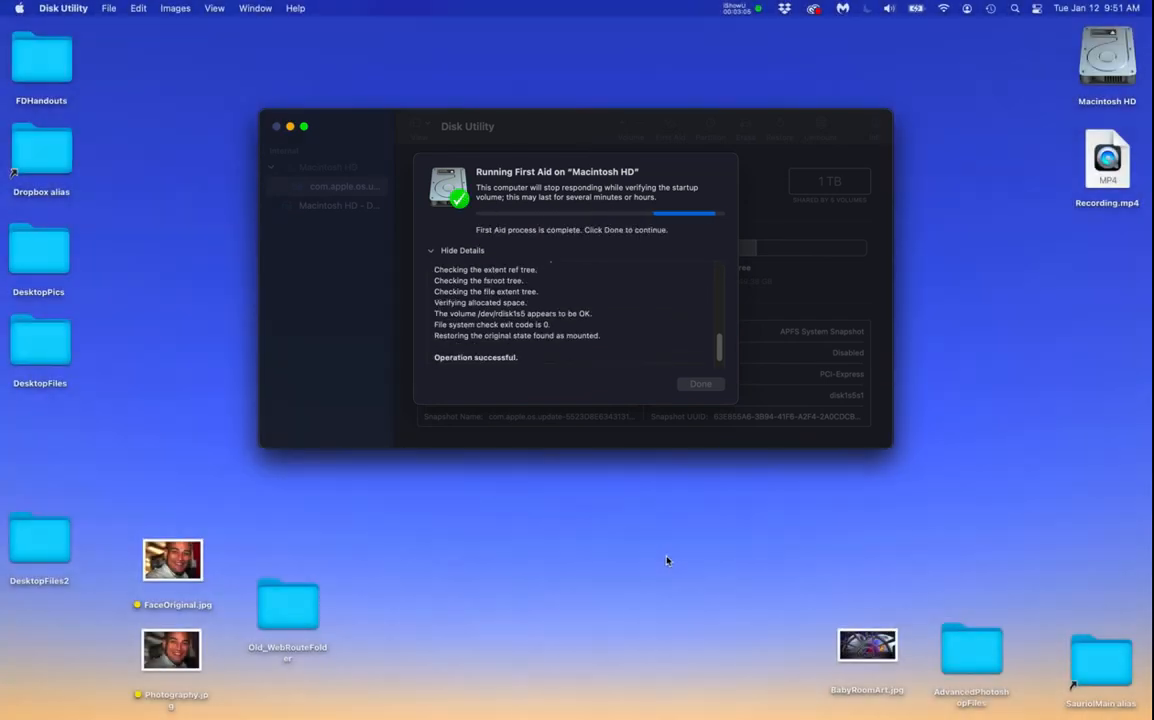
click(700, 383)
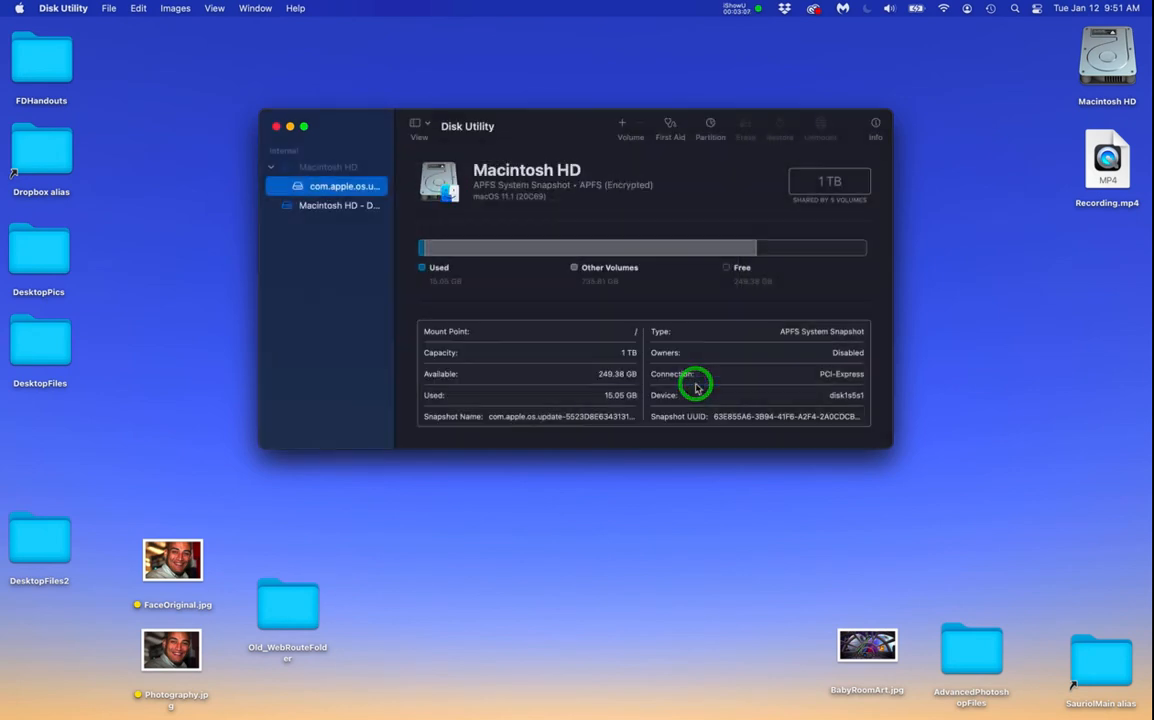